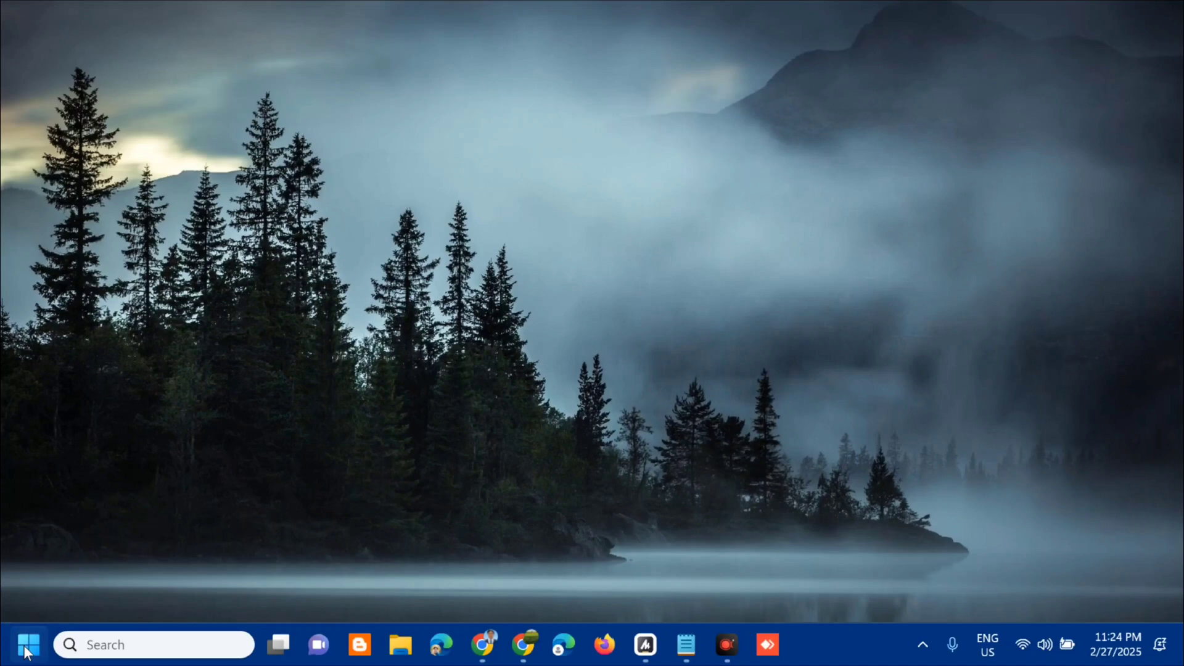
Search the Start menu for Control Panel so it appears as the best match.
left_click(28, 644)
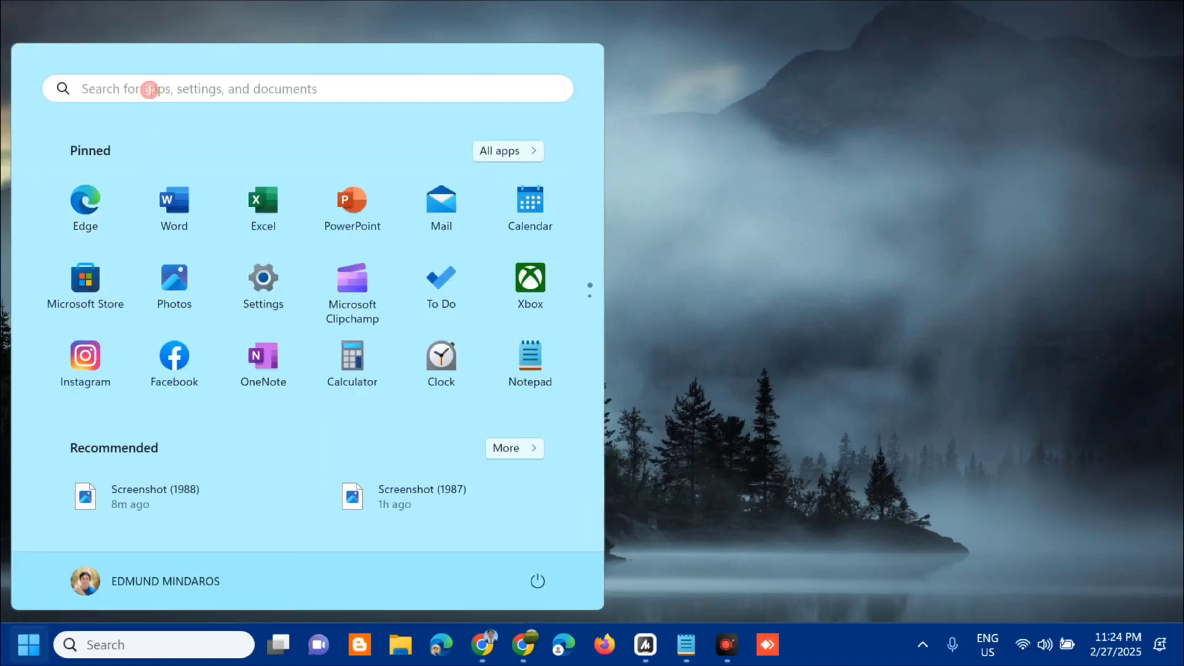
type("co")
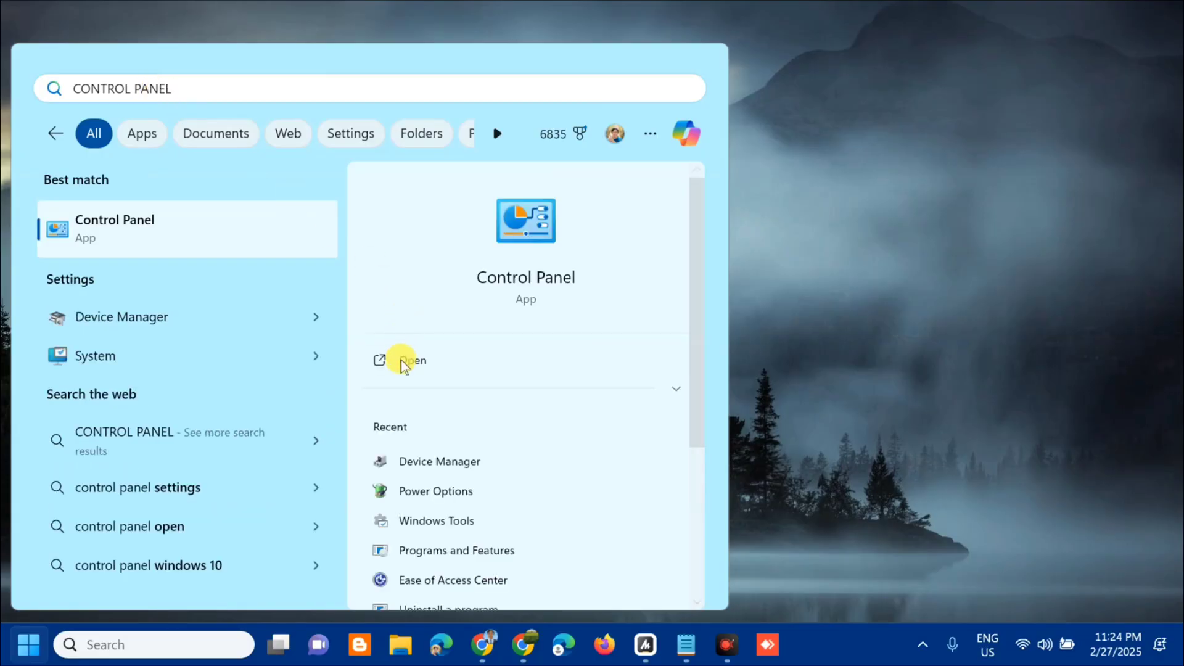
Launch Control Panel and switch its view from Category to Large icons.
left_click(411, 360)
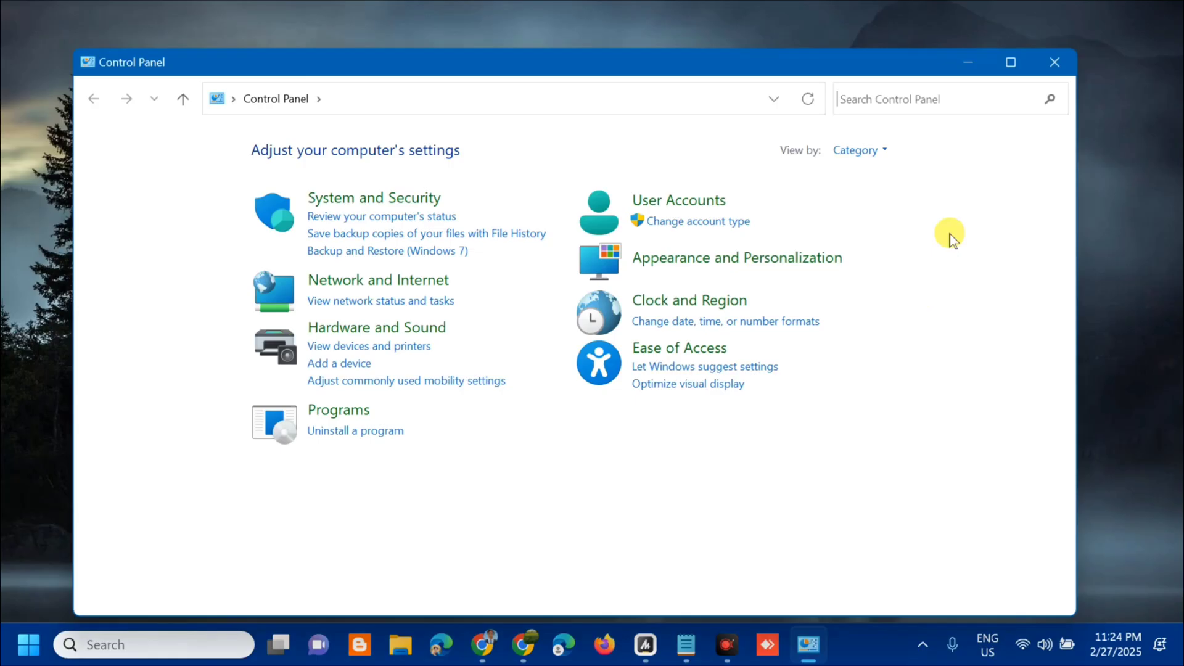
mouse_move(887, 231)
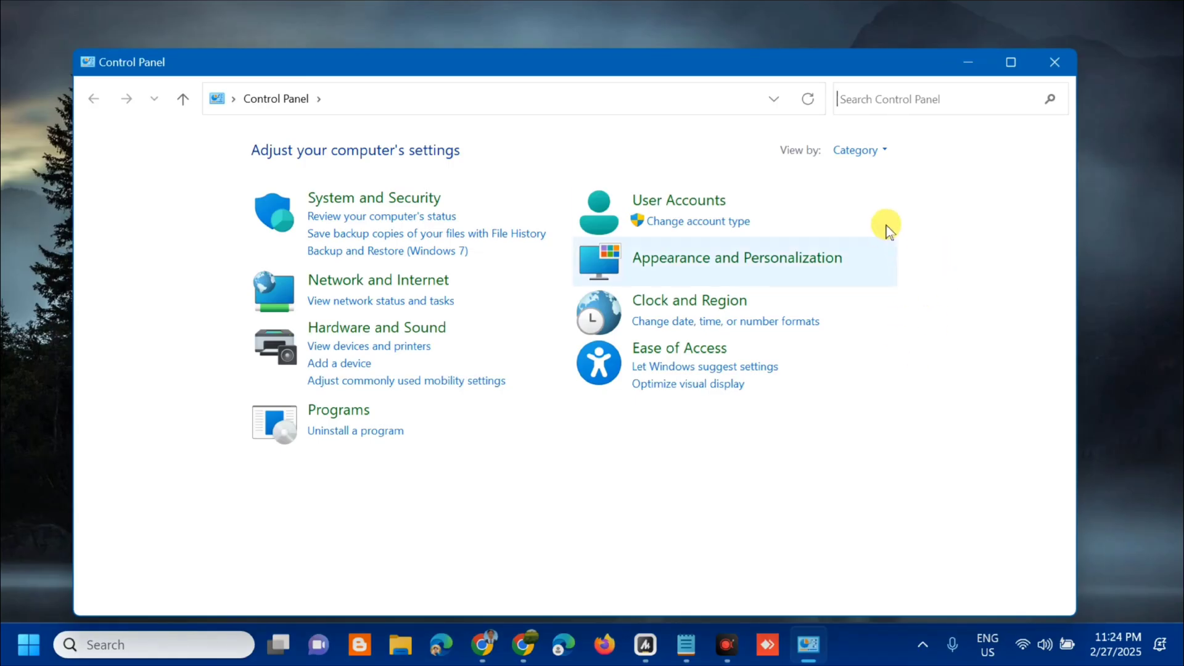
left_click(858, 150)
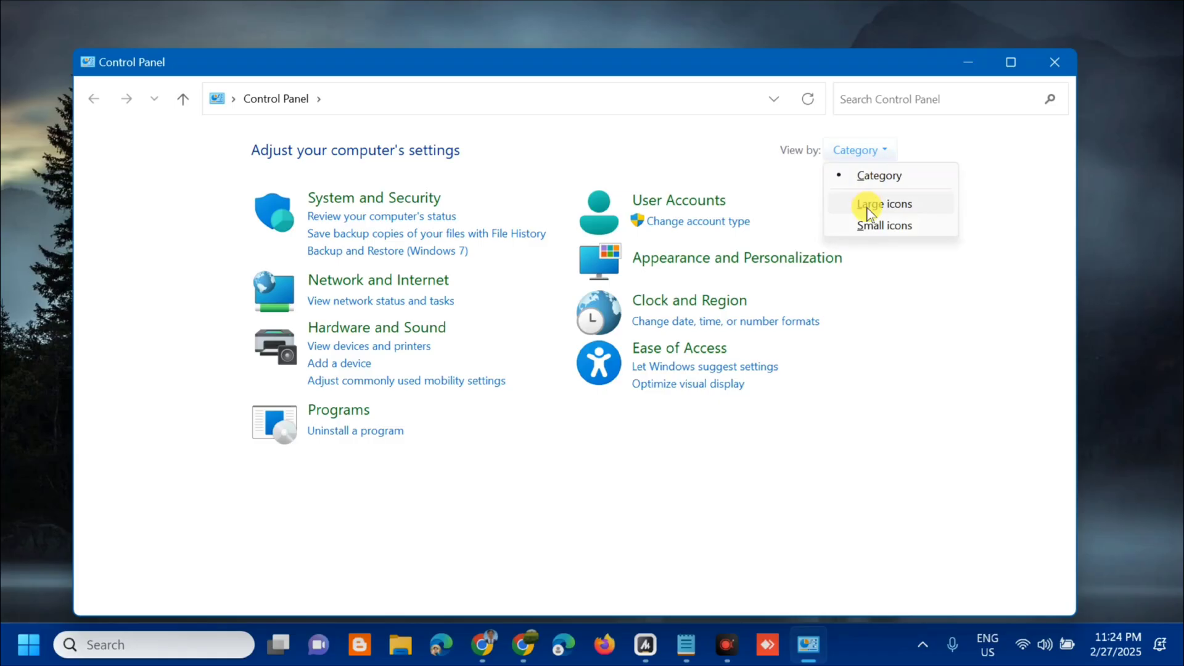
left_click(884, 203)
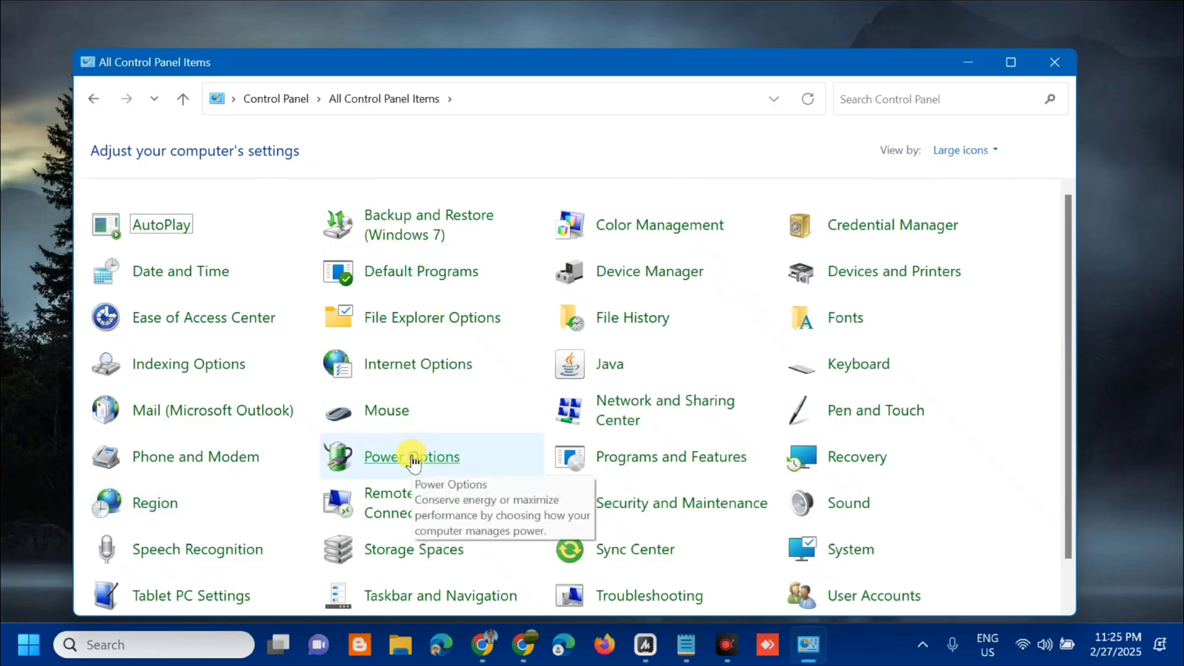
Go into Power Options and edit the Acer power plan's settings.
left_click(411, 456)
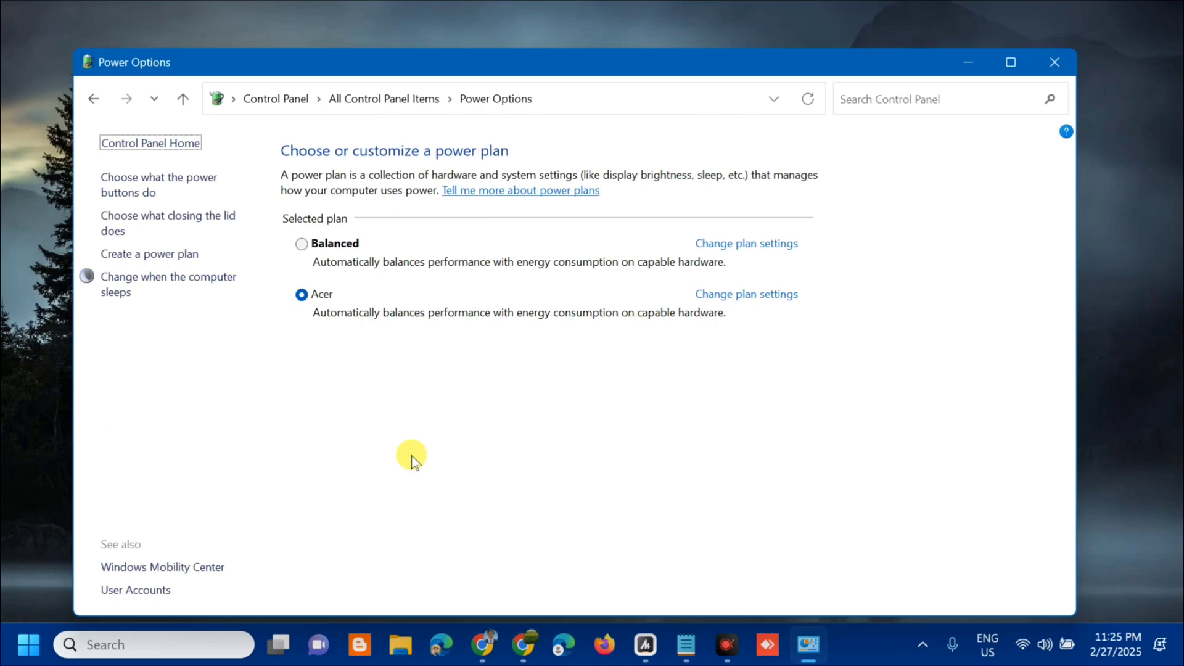
mouse_move(648, 230)
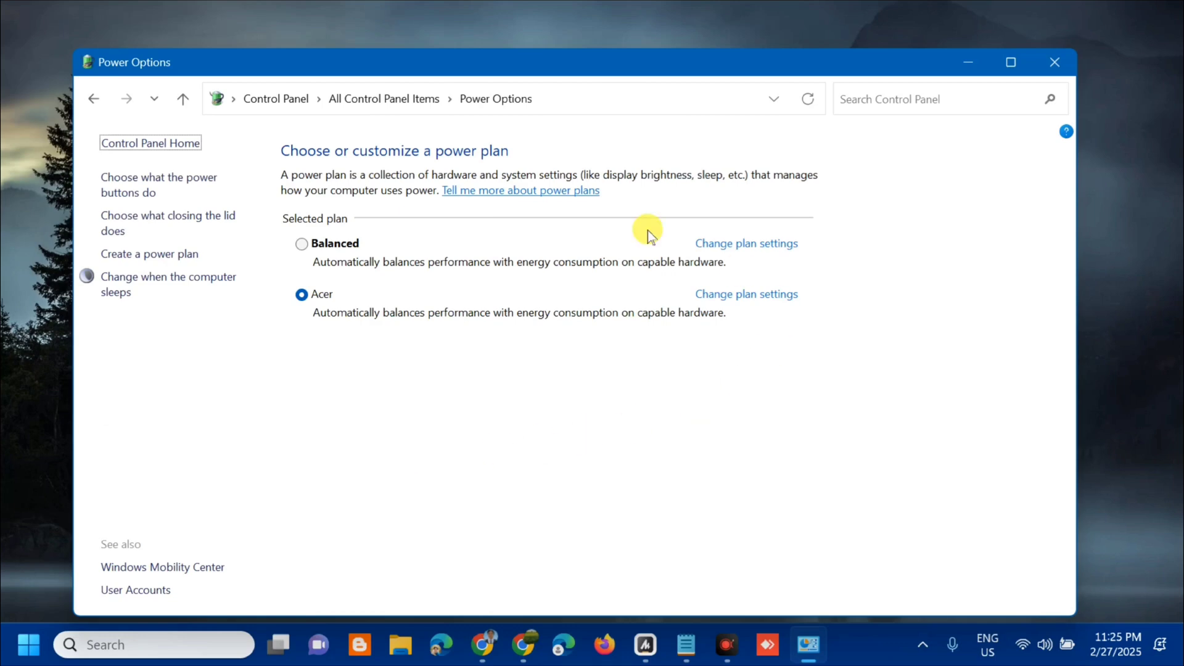
mouse_move(473, 163)
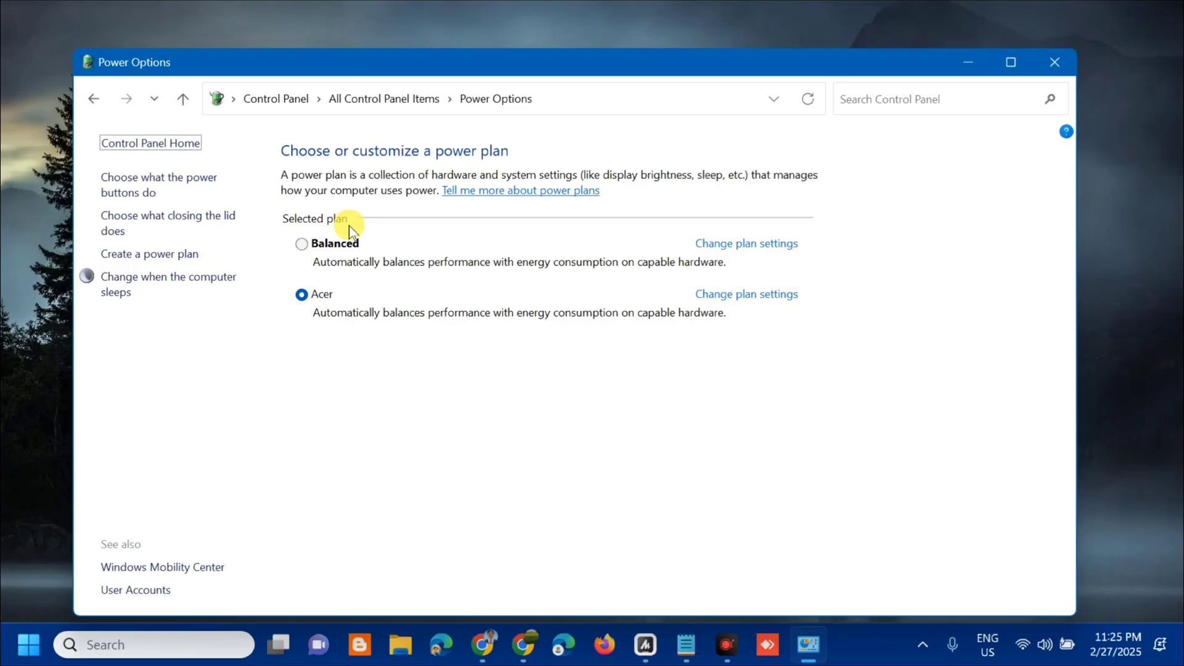
mouse_move(414, 293)
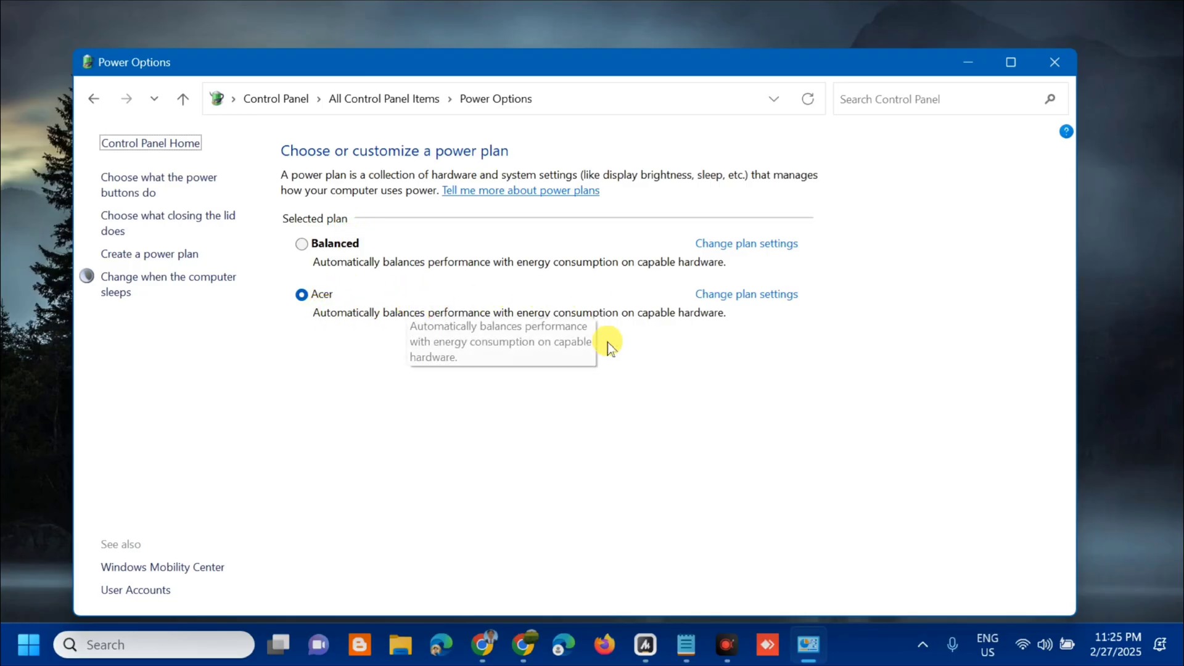
mouse_move(818, 297)
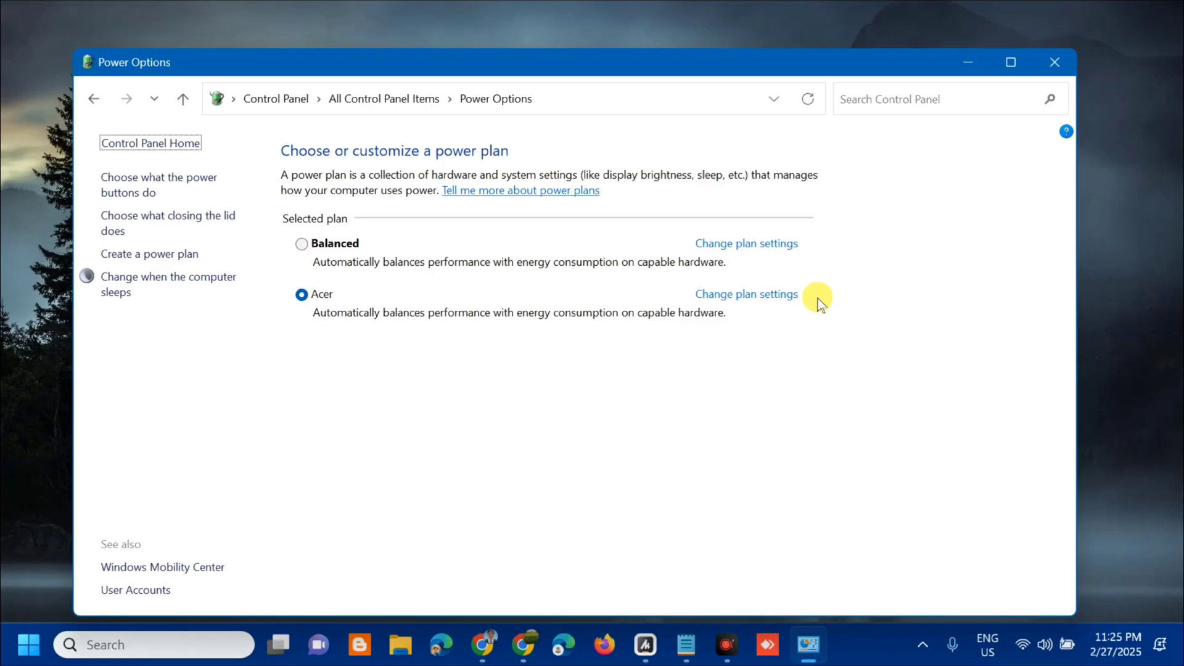
mouse_move(743, 294)
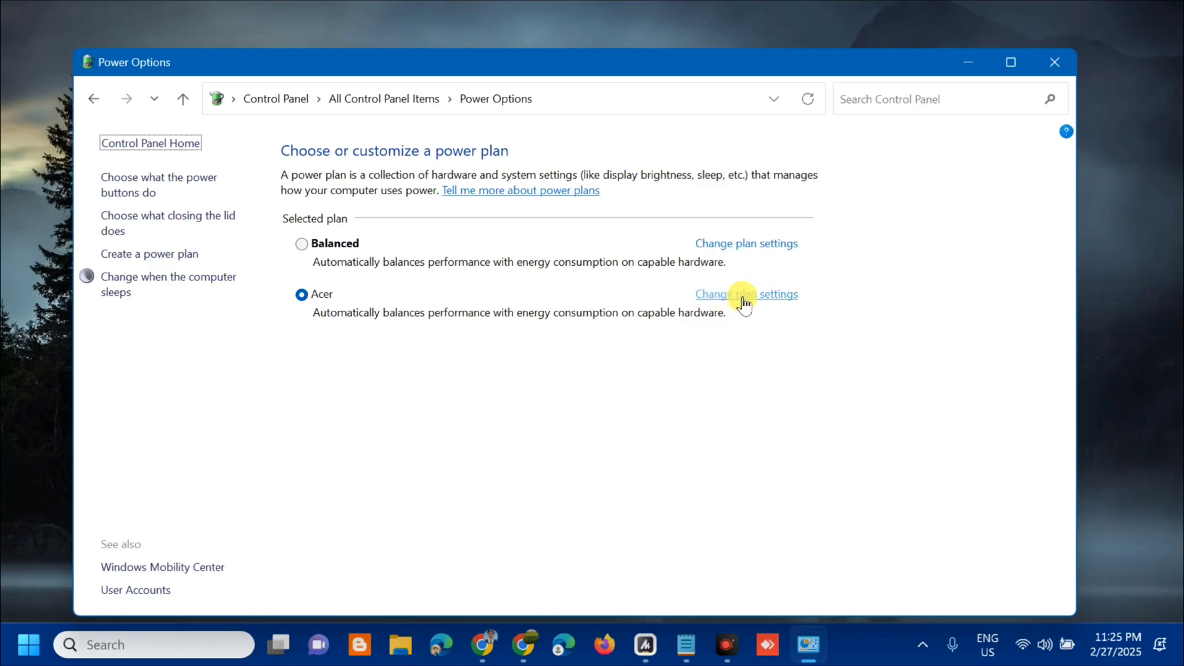
left_click(746, 294)
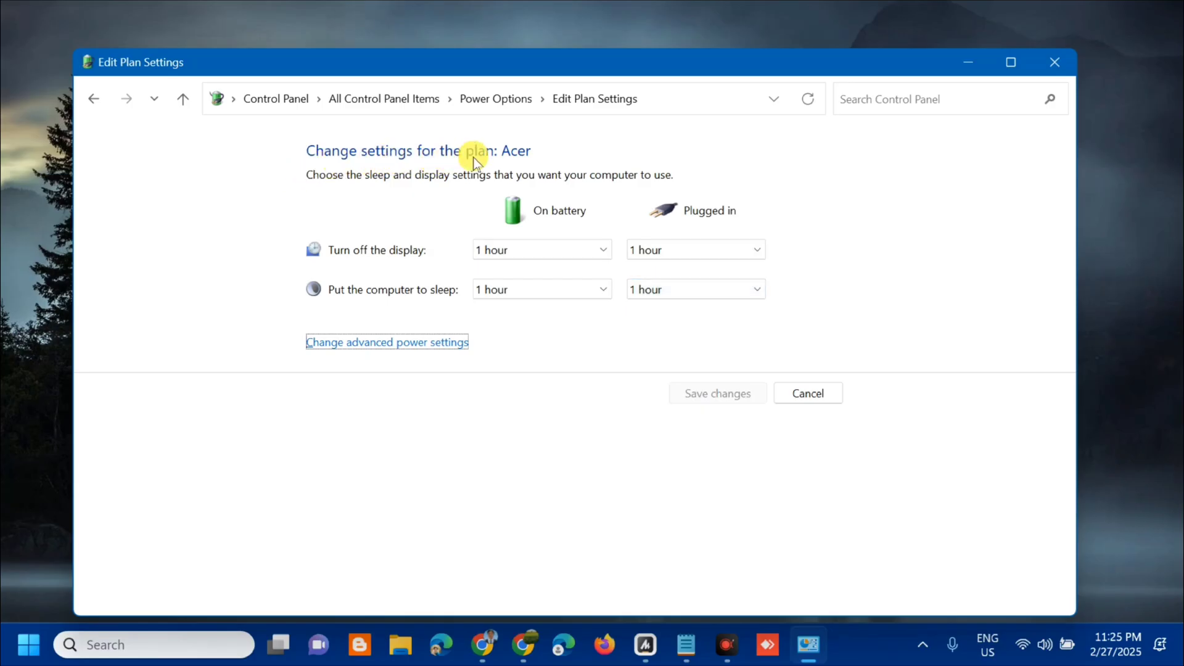
mouse_move(197, 277)
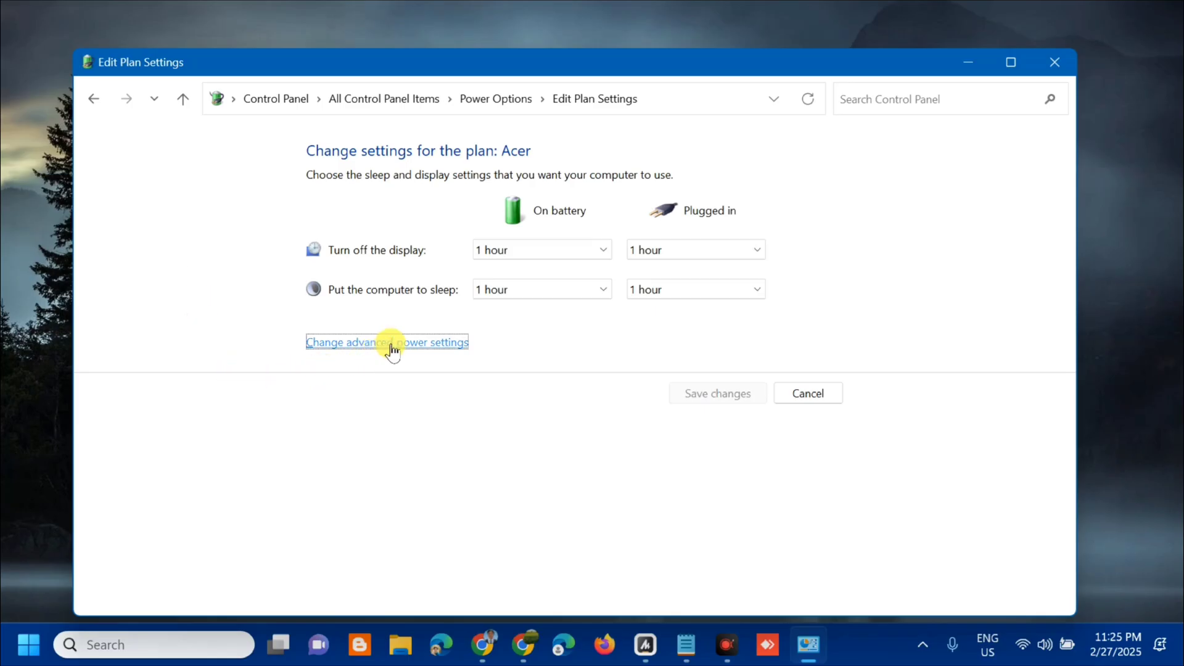
In advanced settings, set PCI Express Link State Power Management on battery to Maximum power savings.
left_click(386, 342)
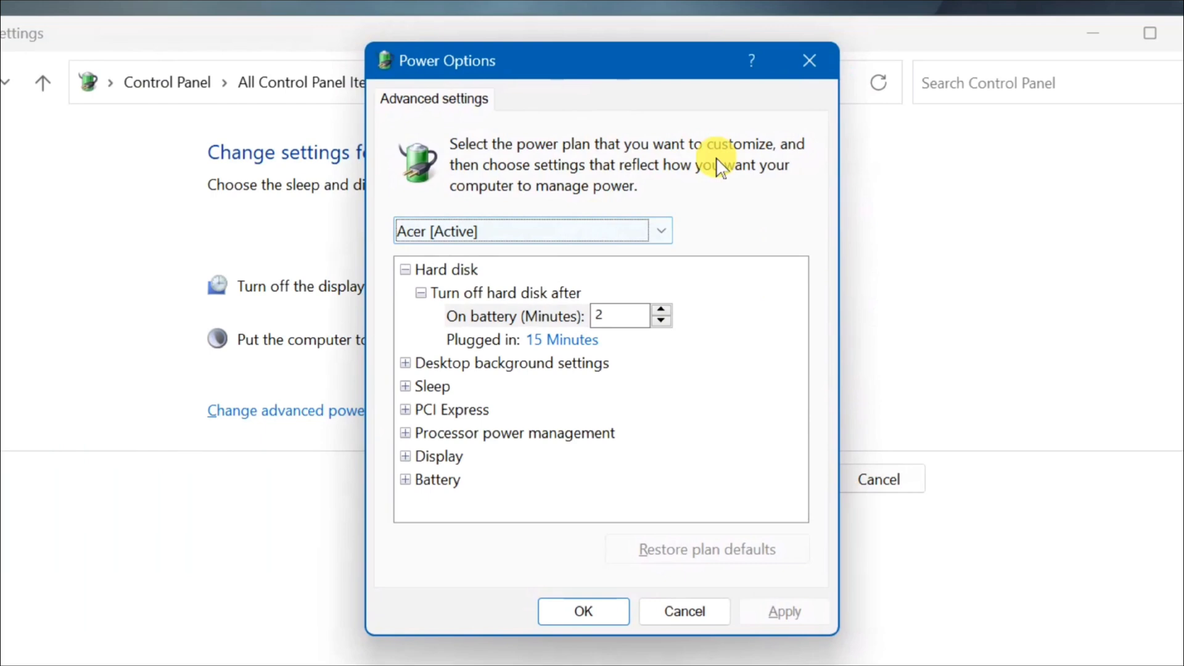
mouse_move(460, 117)
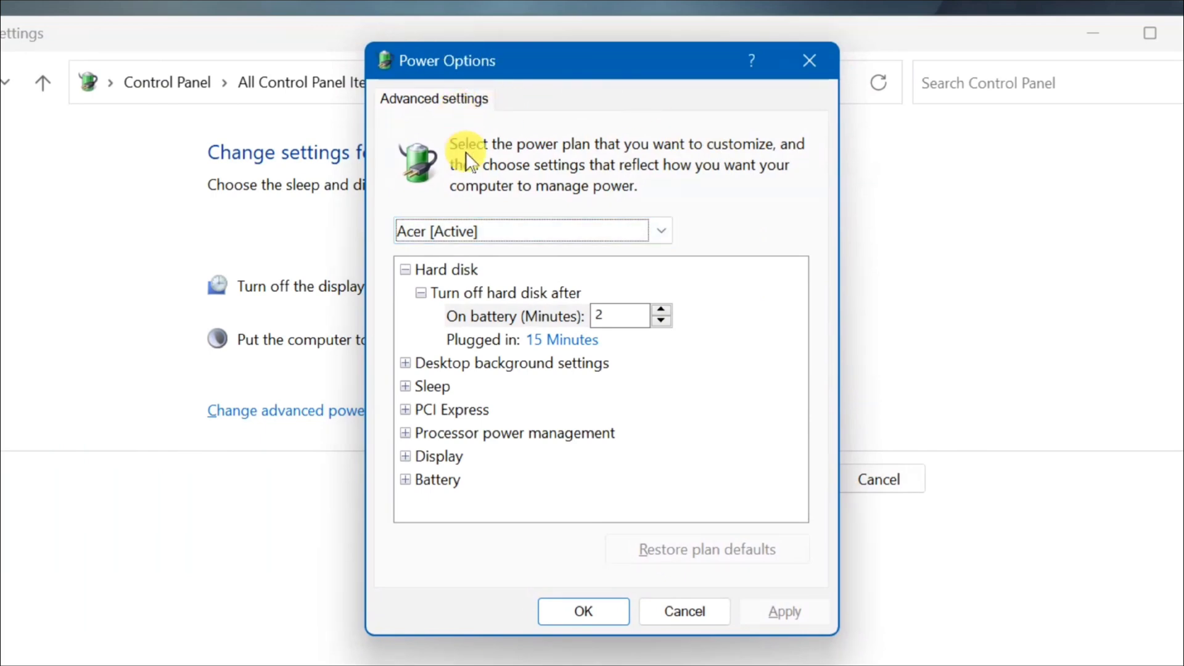
mouse_move(425, 421)
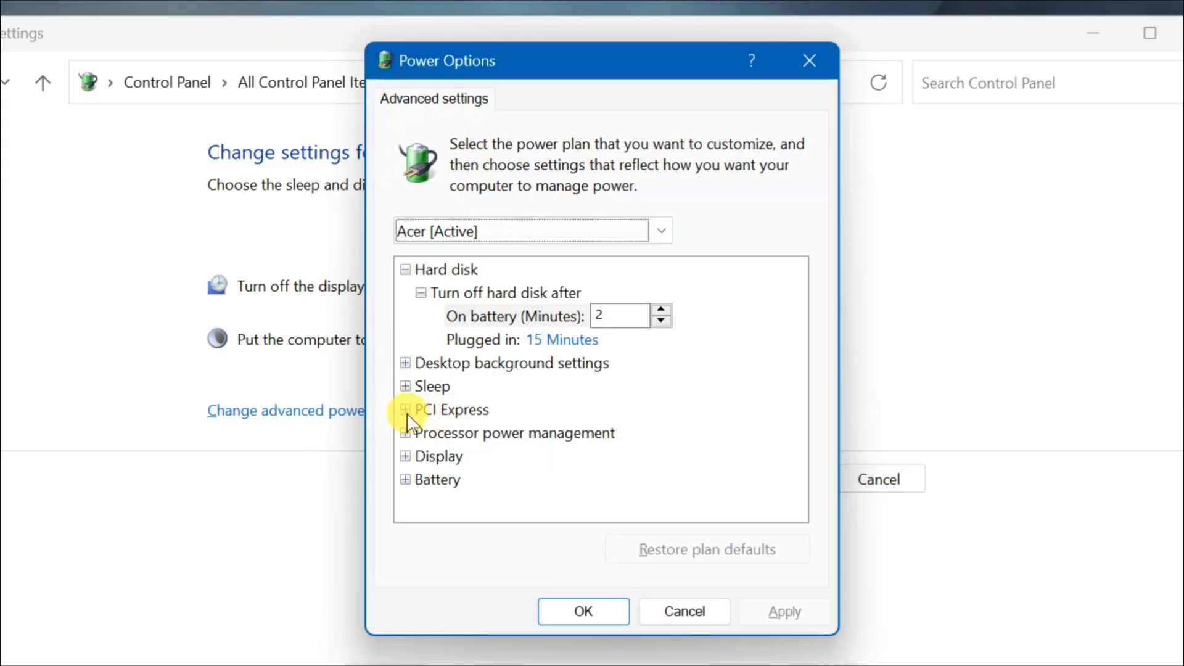
left_click(406, 409)
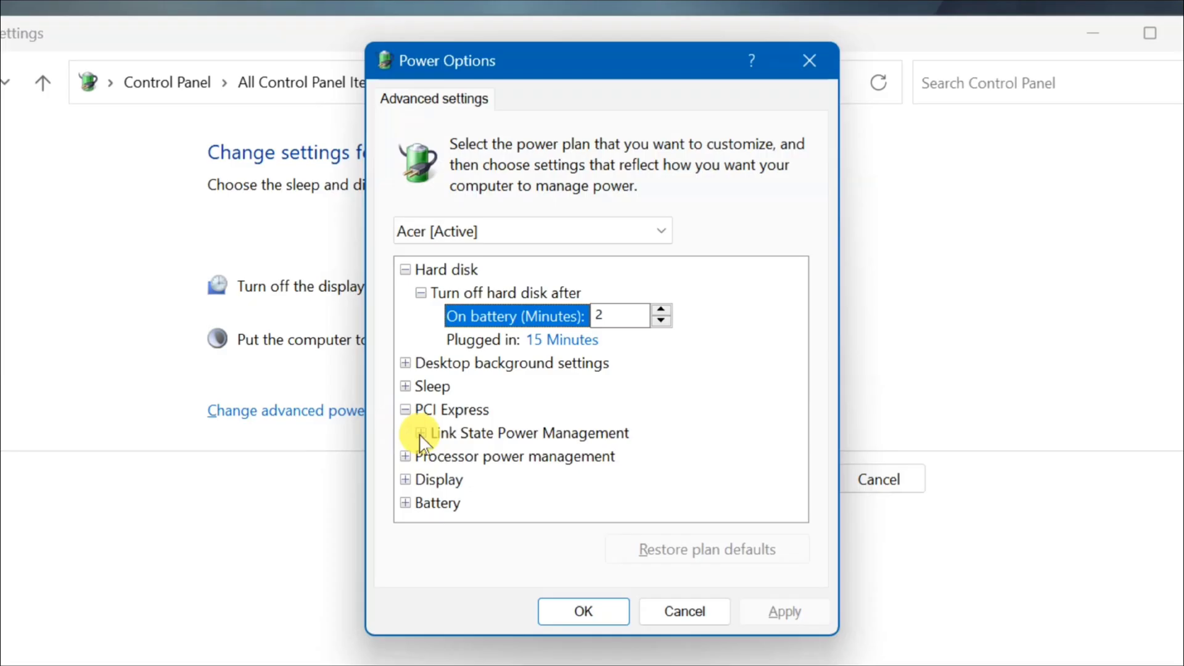
left_click(405, 433)
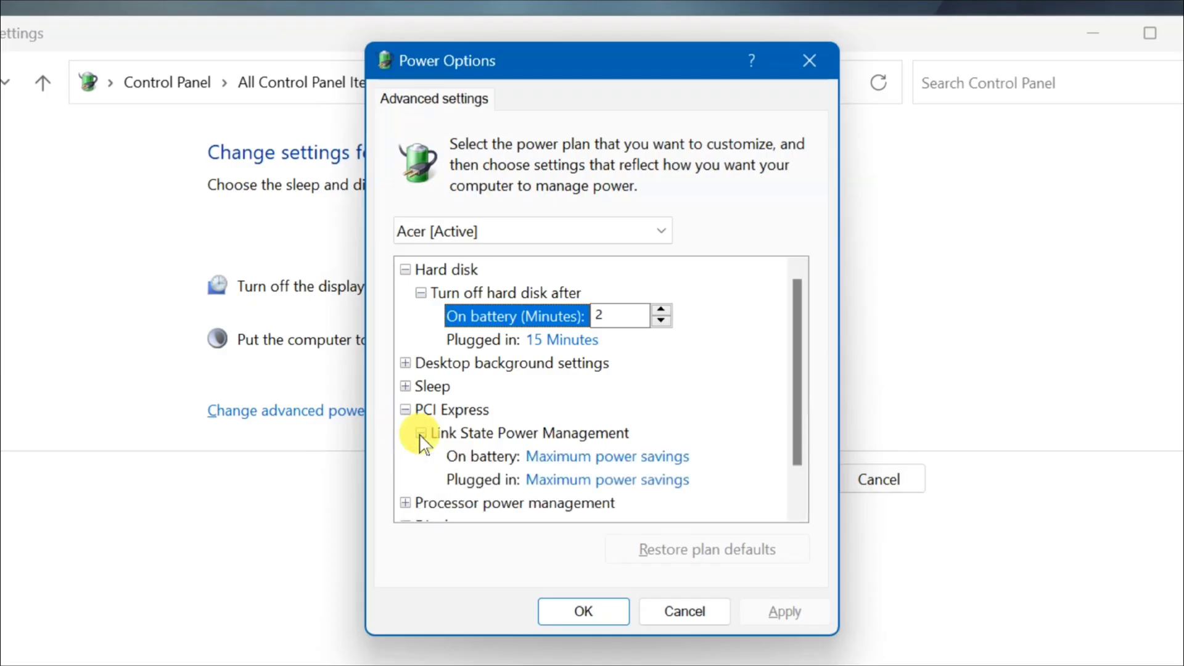
mouse_move(551, 472)
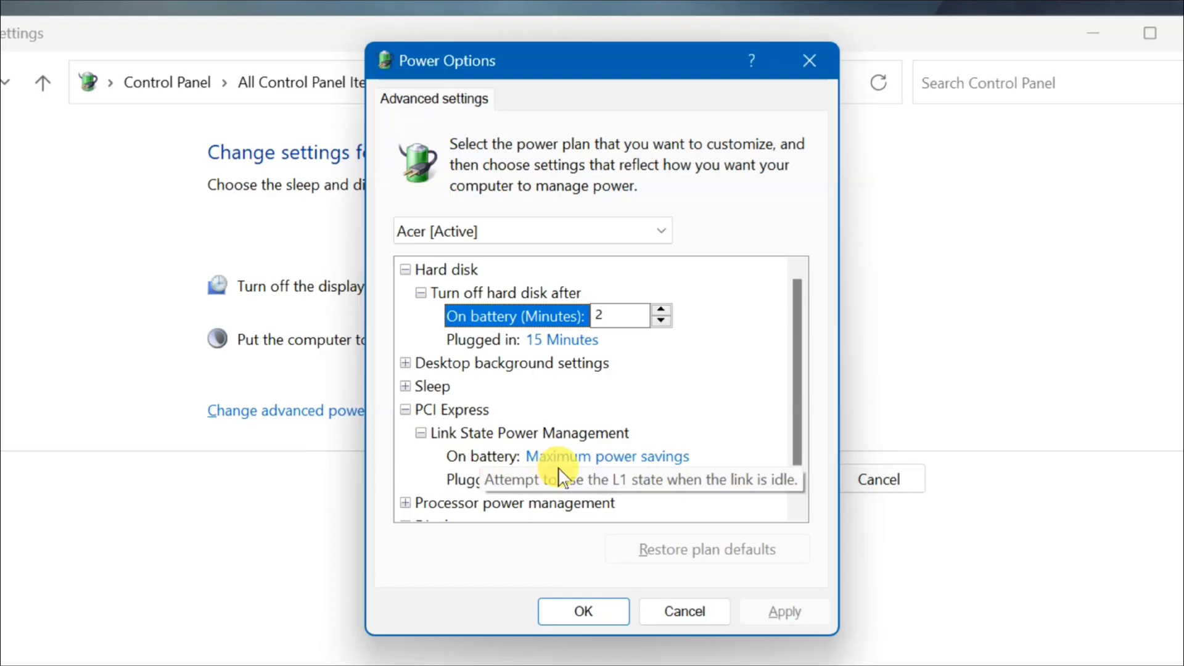
mouse_move(600, 462)
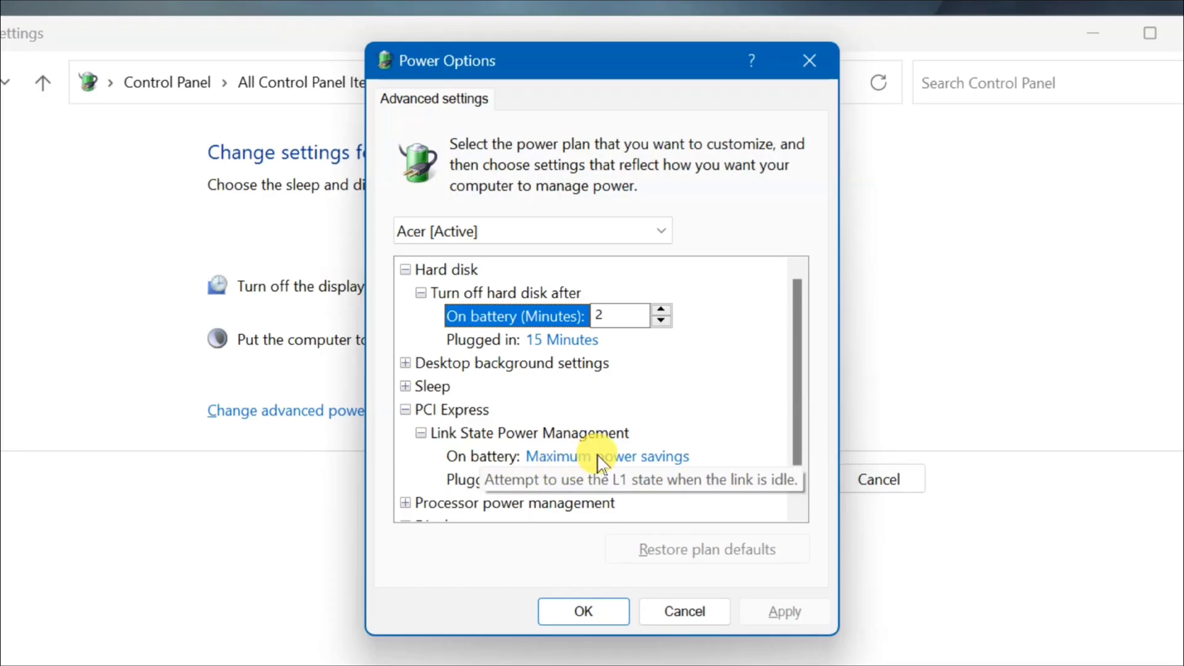
left_click(604, 456)
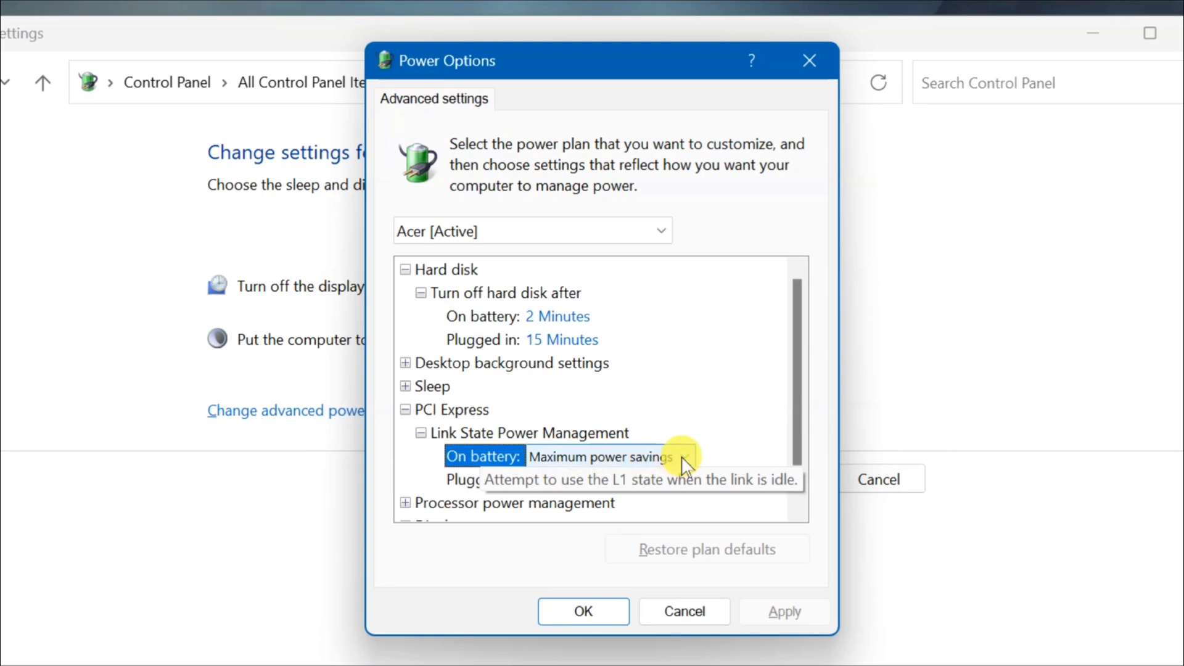
left_click(683, 457)
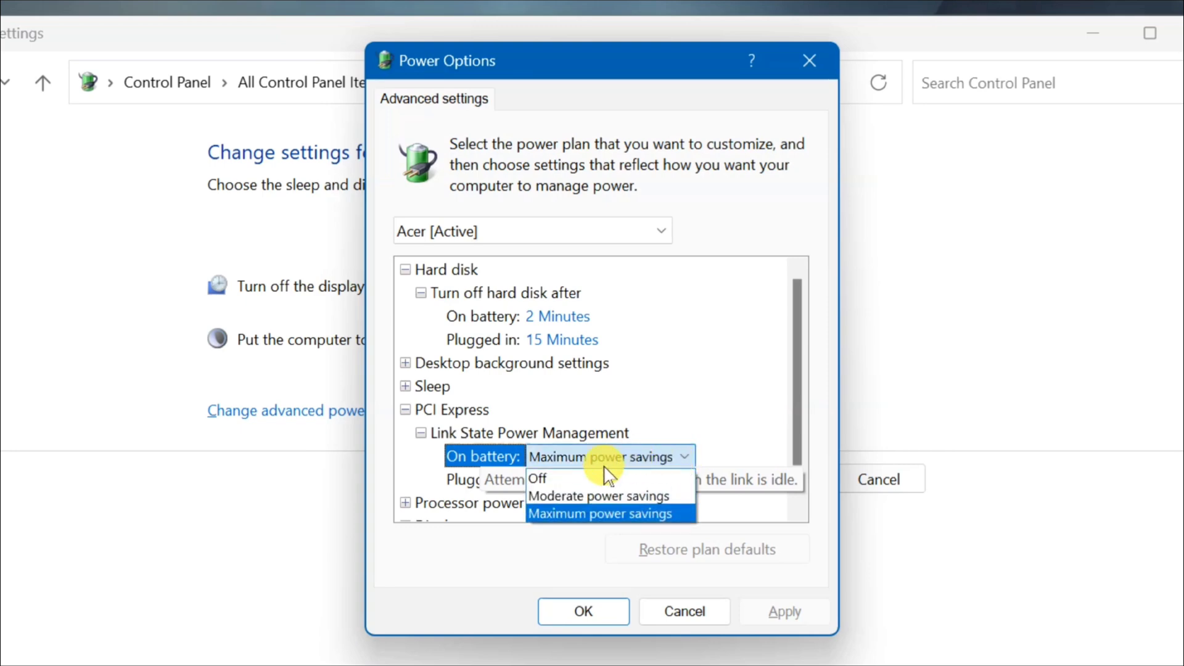
mouse_move(601, 496)
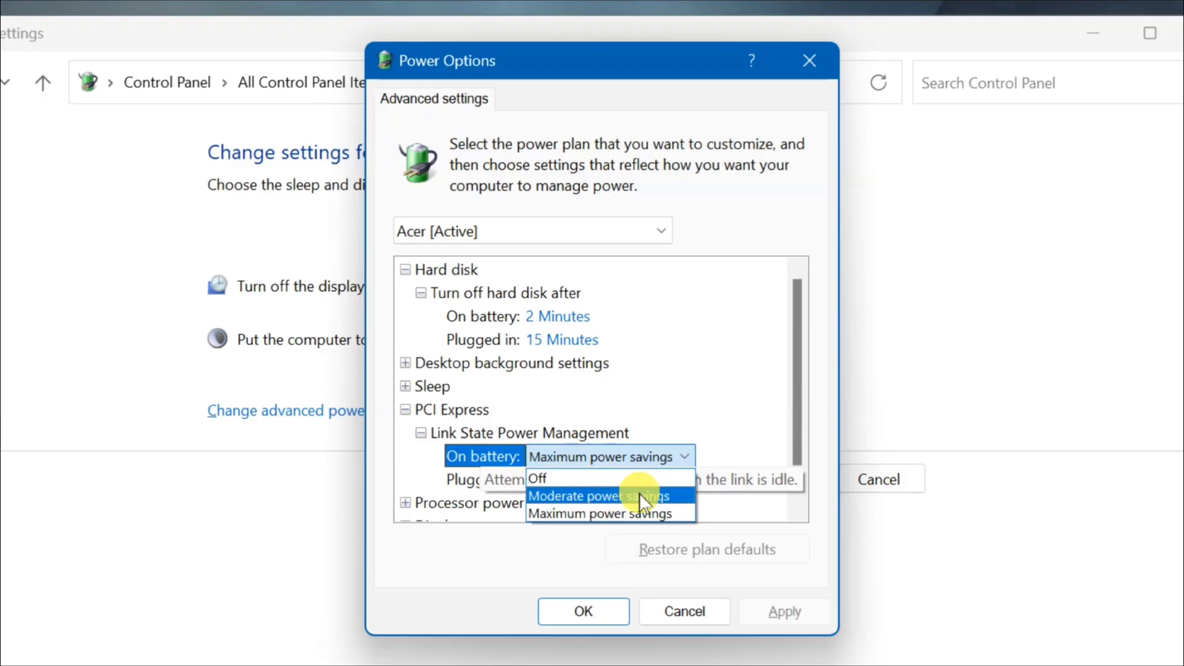
mouse_move(580, 513)
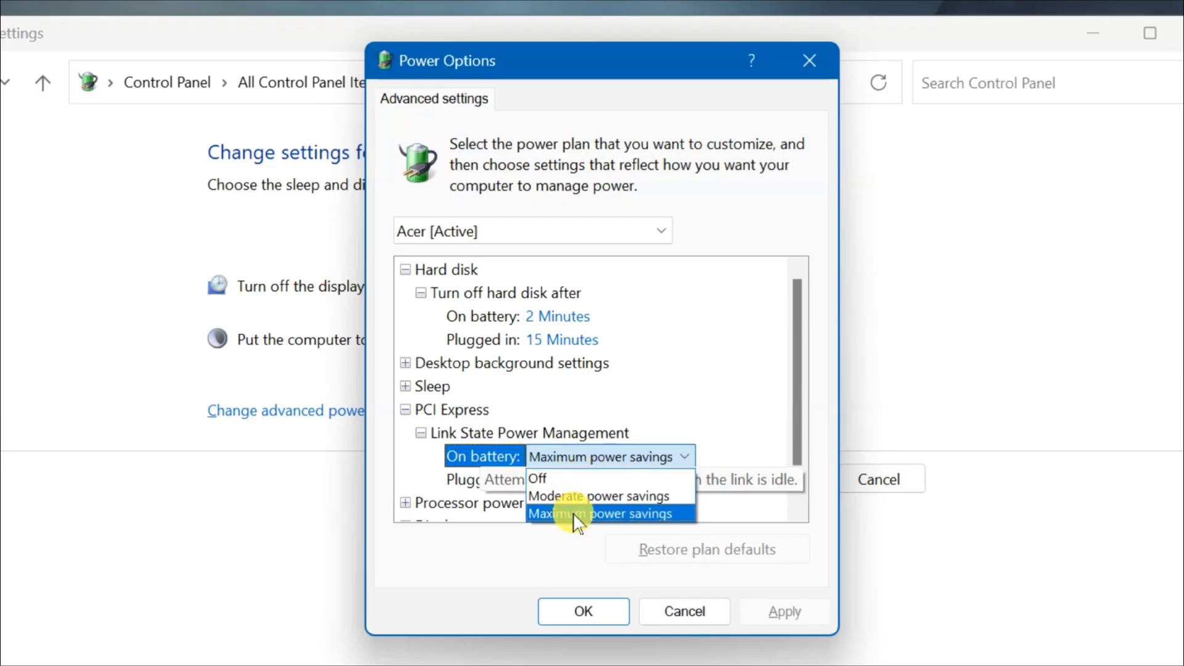
left_click(603, 513)
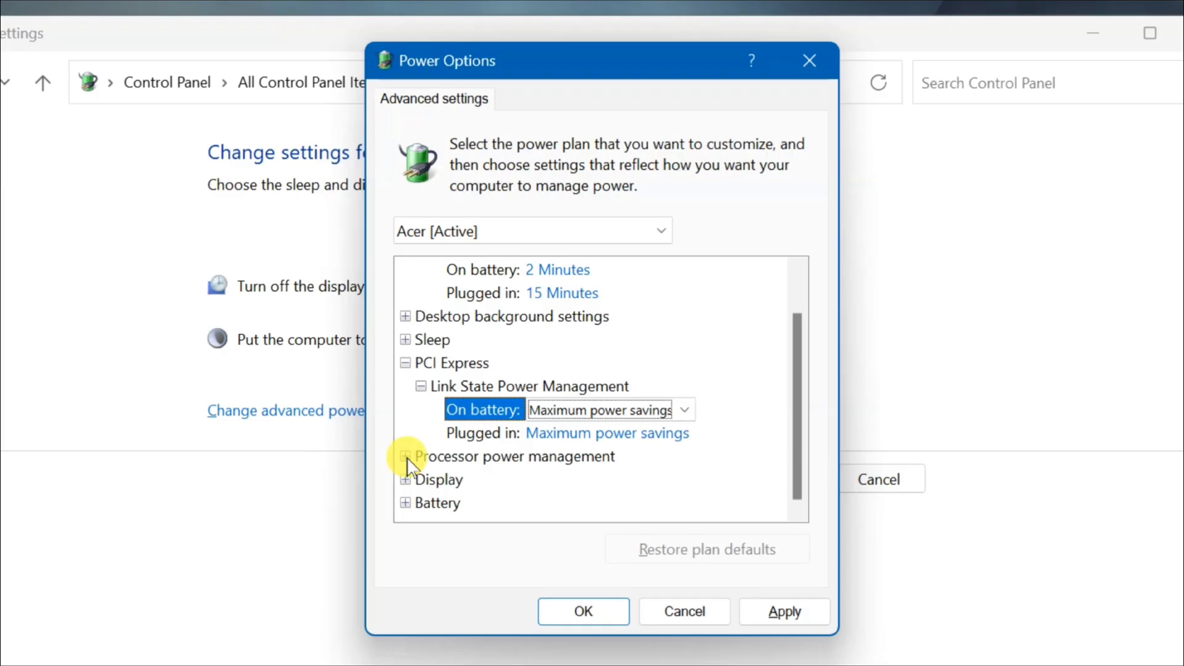
Set Maximum processor state to 100% on battery, then apply and confirm the advanced settings.
left_click(405, 456)
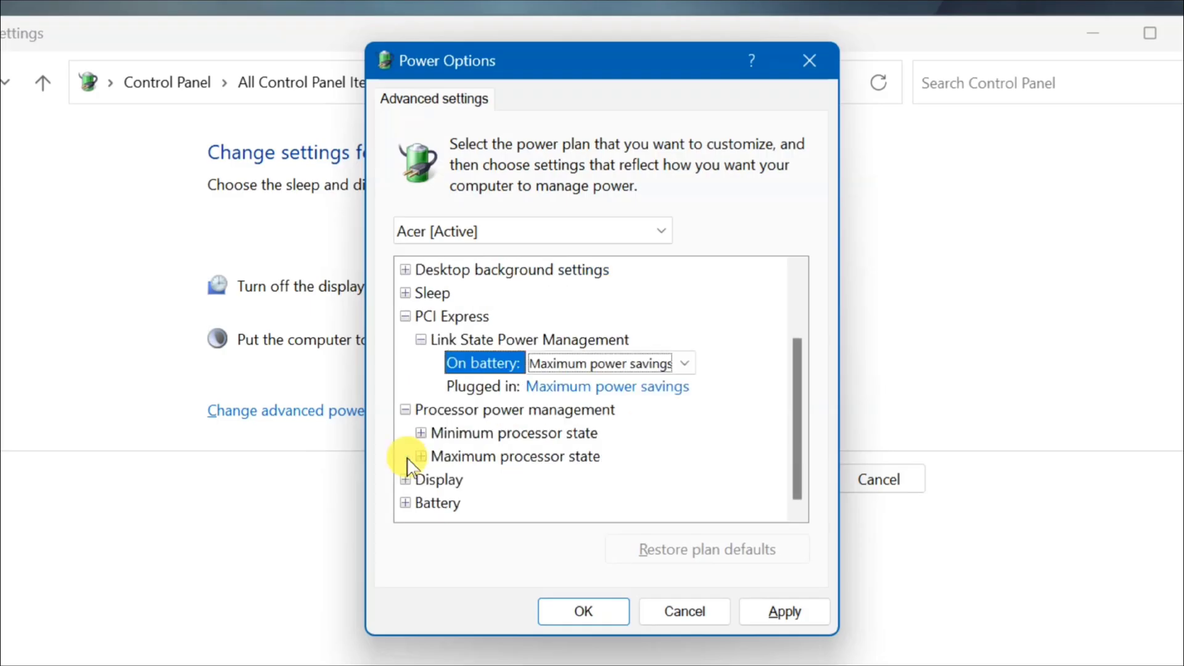
mouse_move(429, 460)
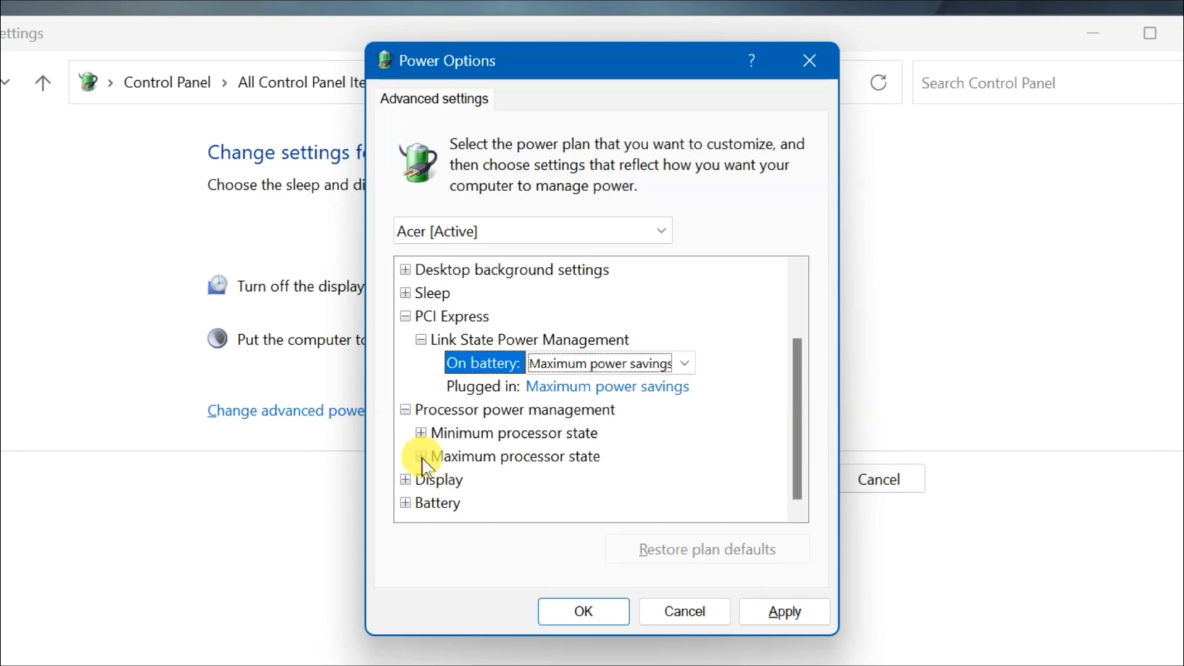
left_click(422, 457)
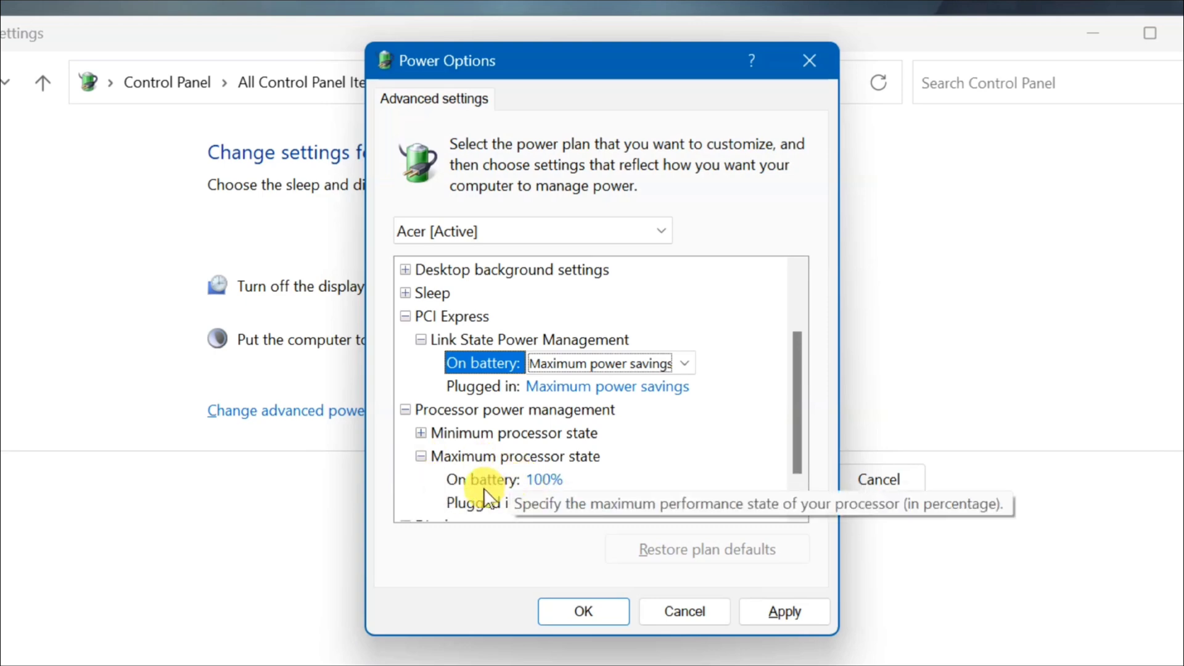
mouse_move(547, 505)
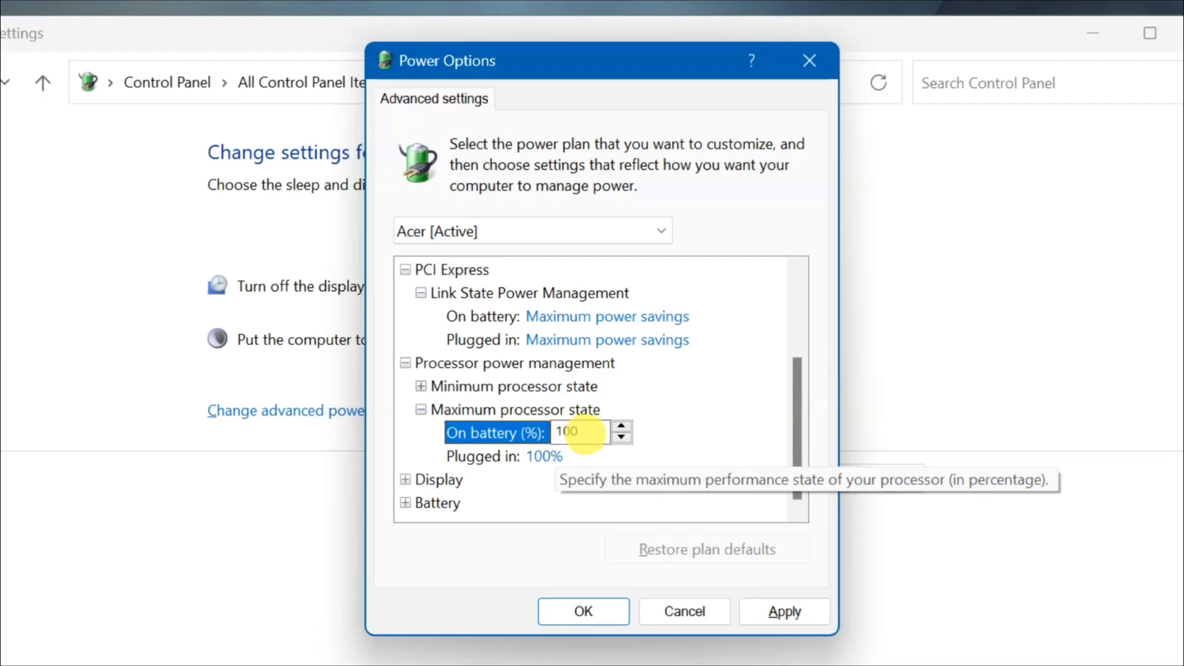
type("10")
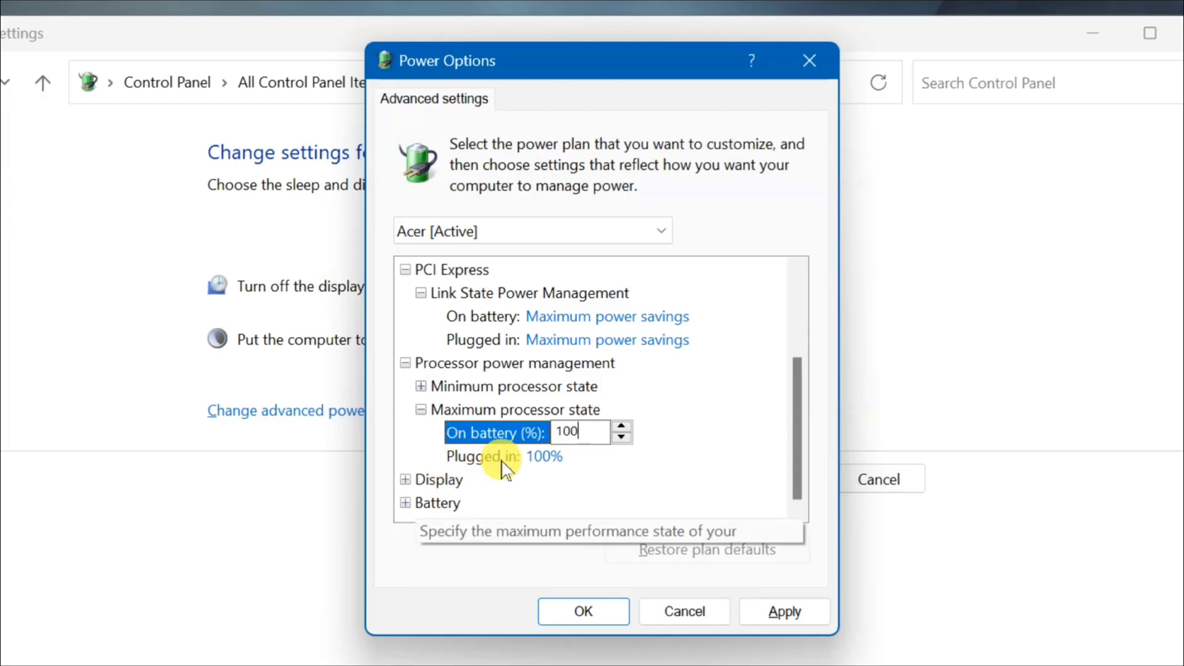
left_click(784, 610)
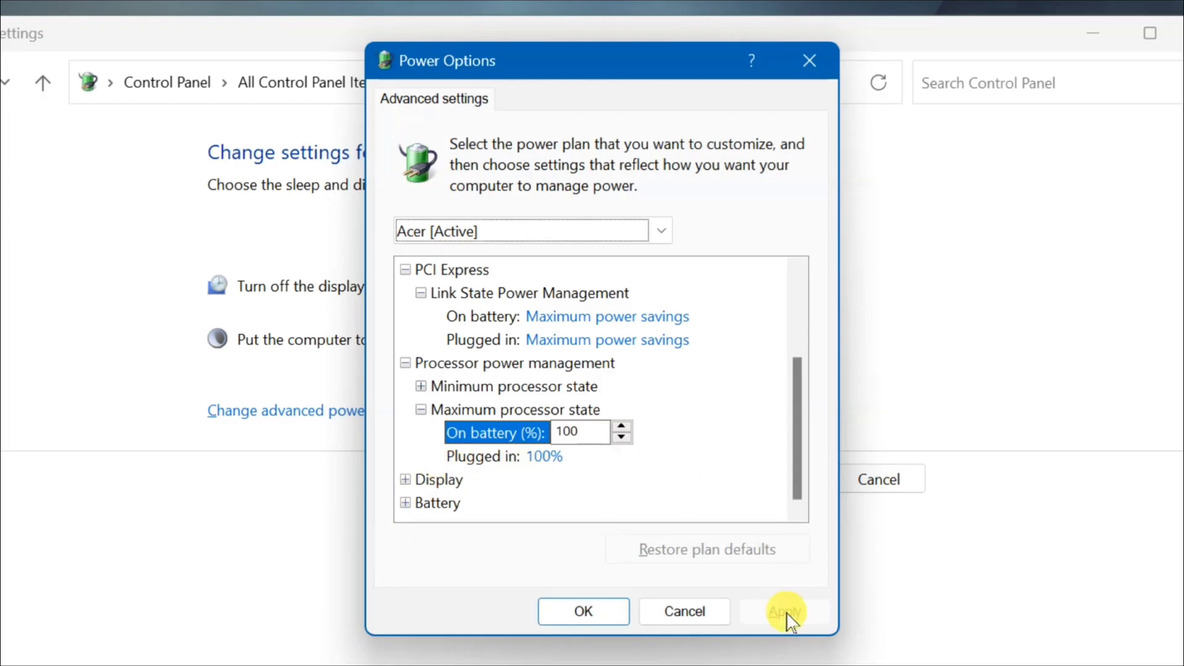
left_click(582, 610)
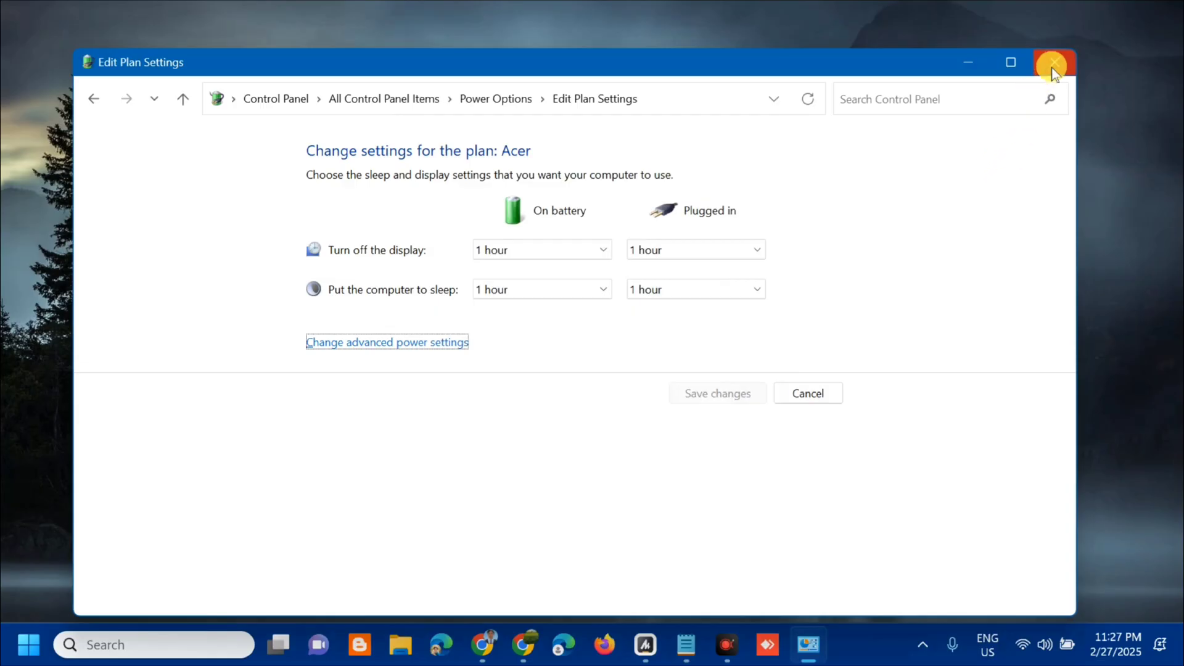
Close the plan settings window, bring up the Start menu power choices, then dismiss the menu.
left_click(1052, 62)
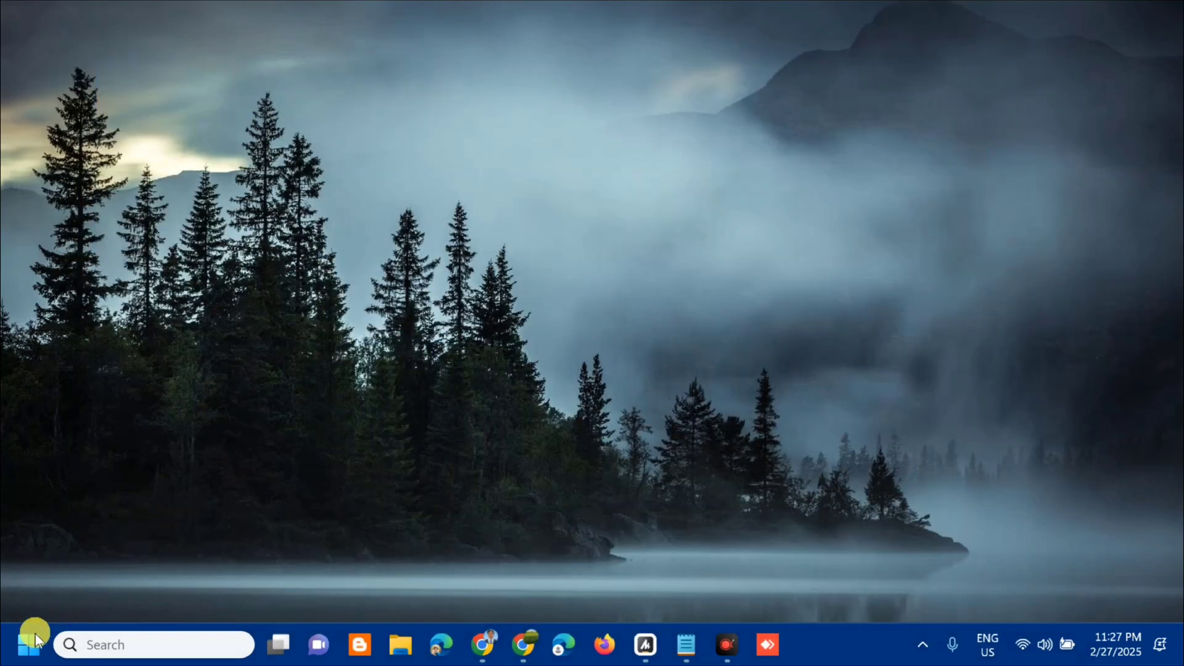
left_click(30, 645)
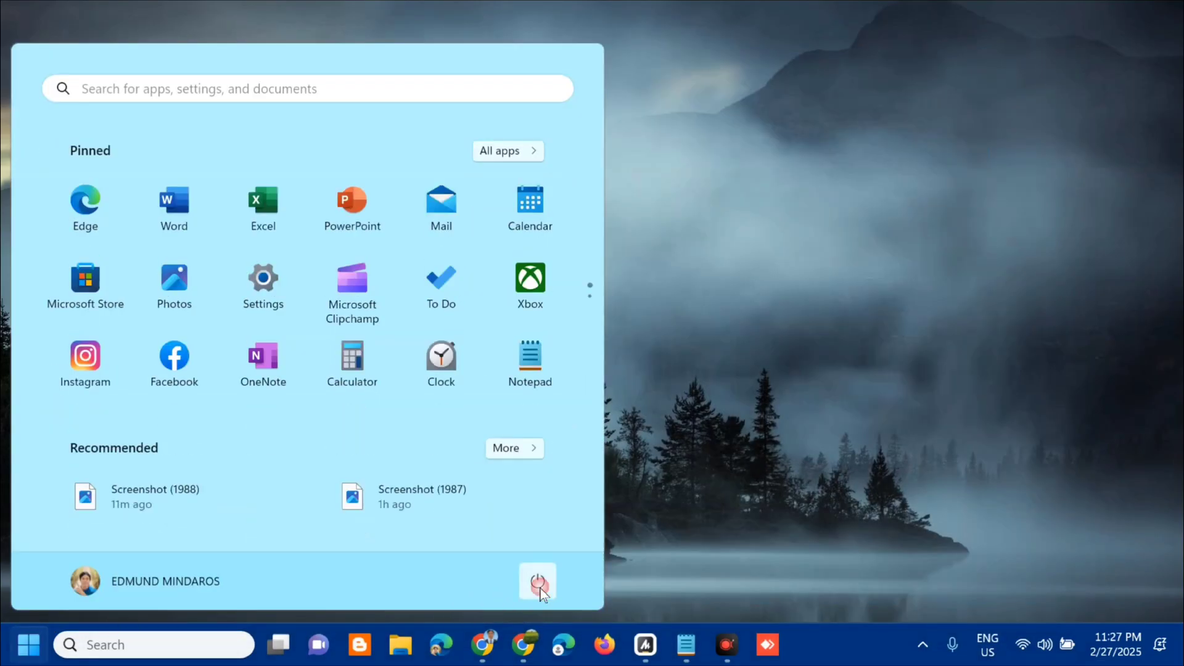
left_click(536, 580)
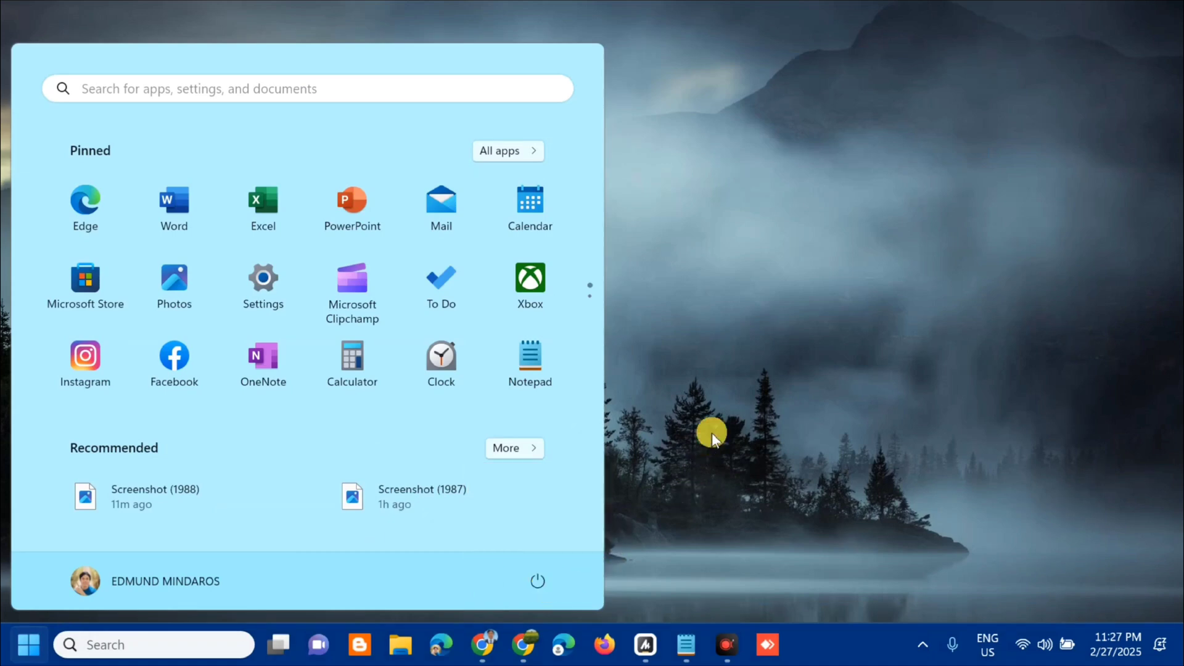
left_click(28, 643)
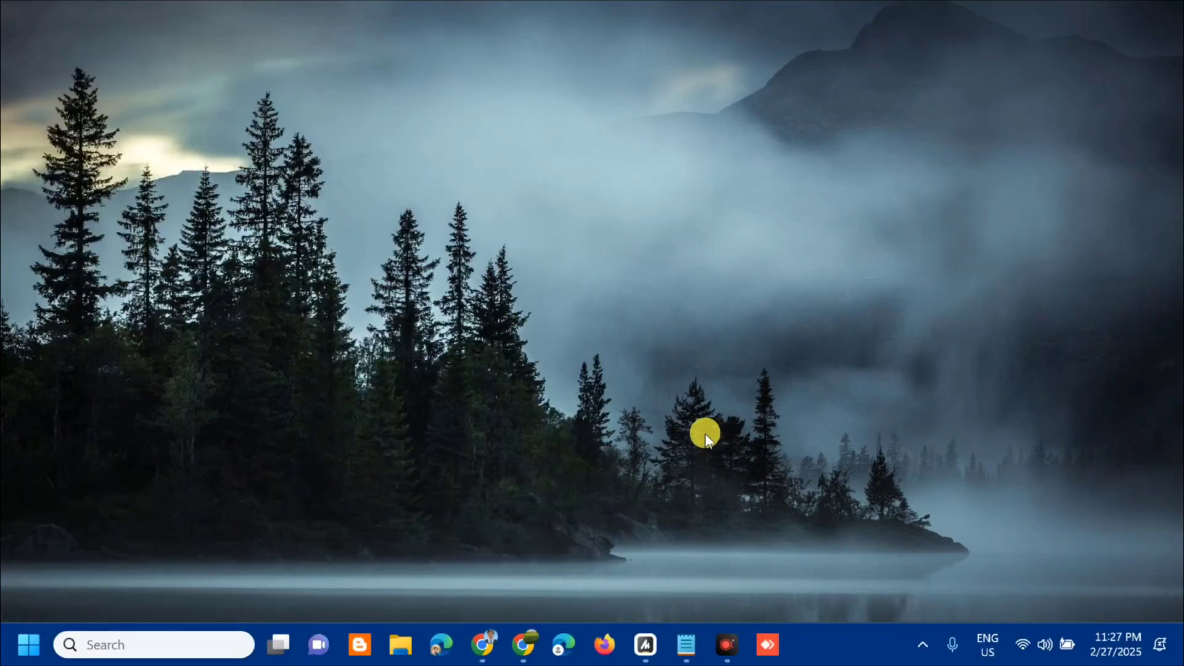